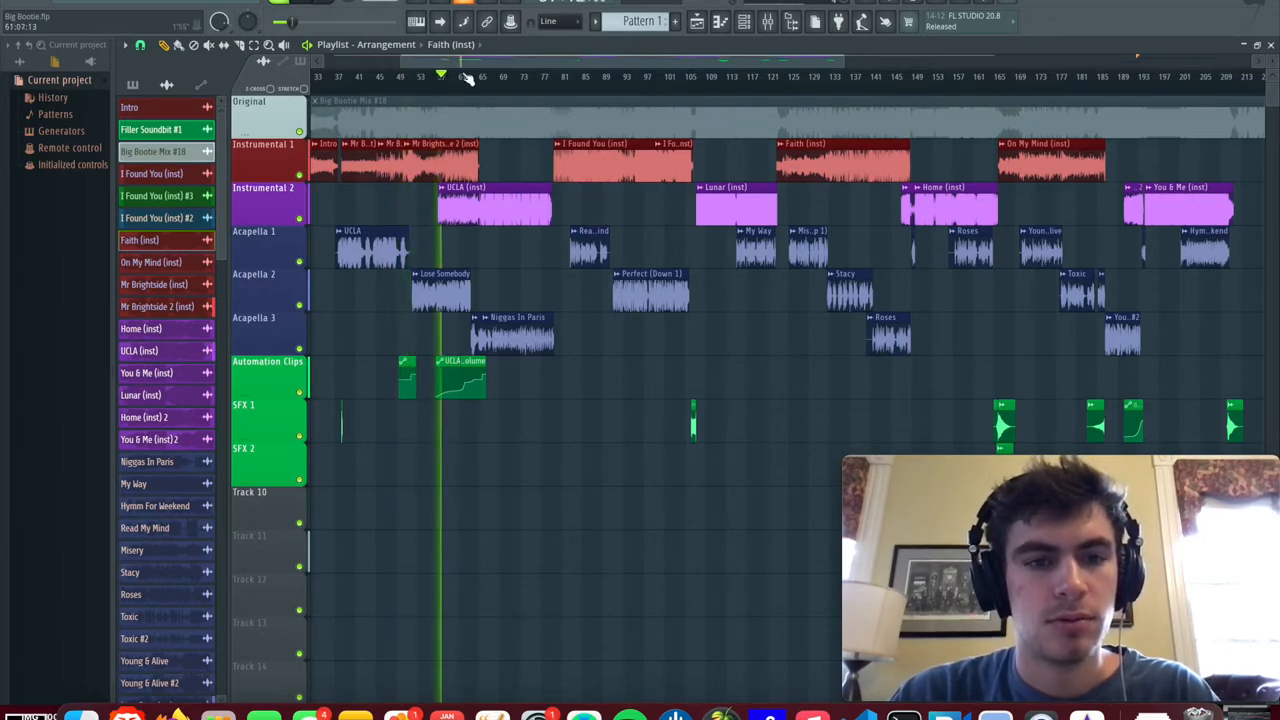
Step: Set the playhead near bar 61 and play through the mashup arrangement
left_click(470, 72)
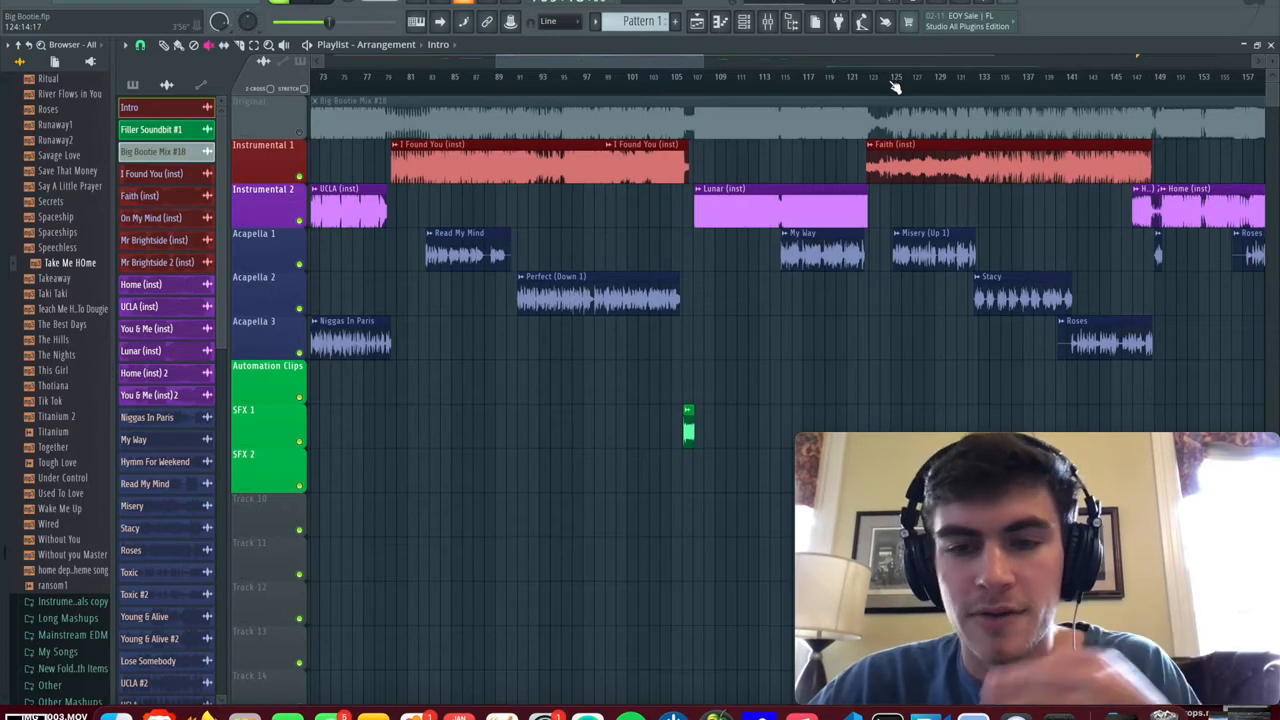
mouse_move(420, 80)
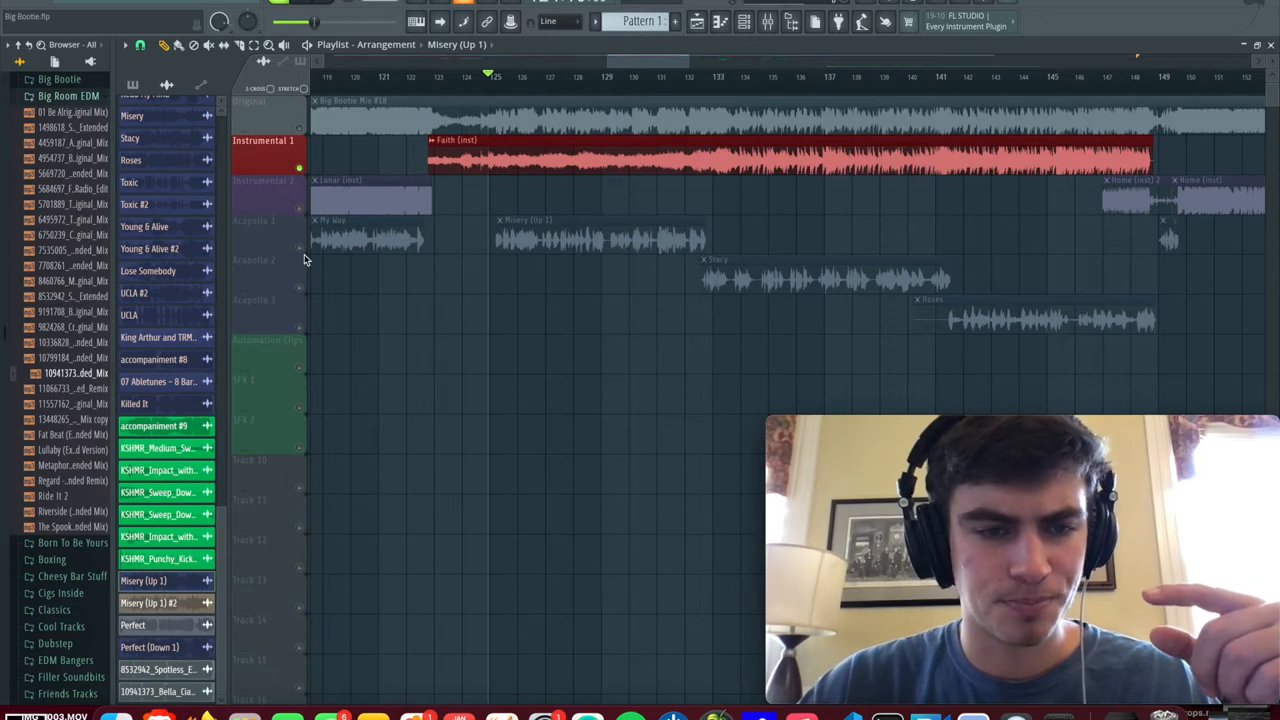
Step: Solo the Acapella 1 track to hear the Misery (Up 1) vocal alone
left_click(265, 140)
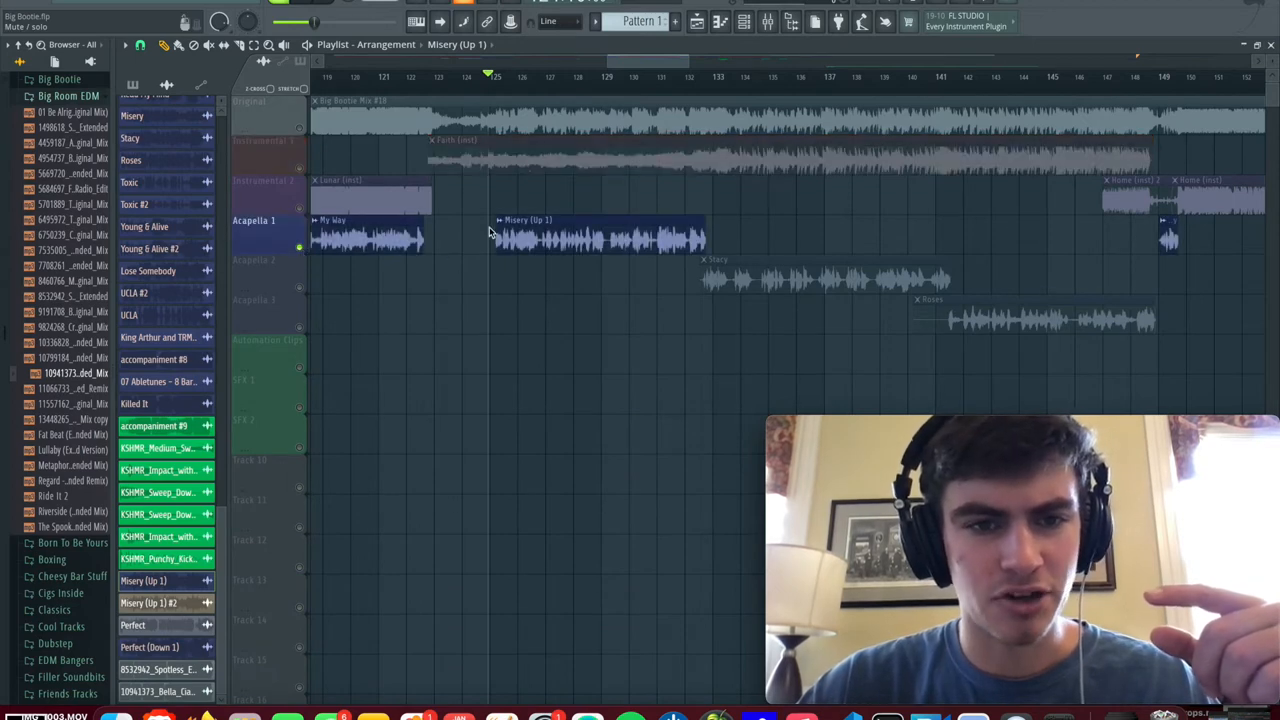
mouse_move(502, 226)
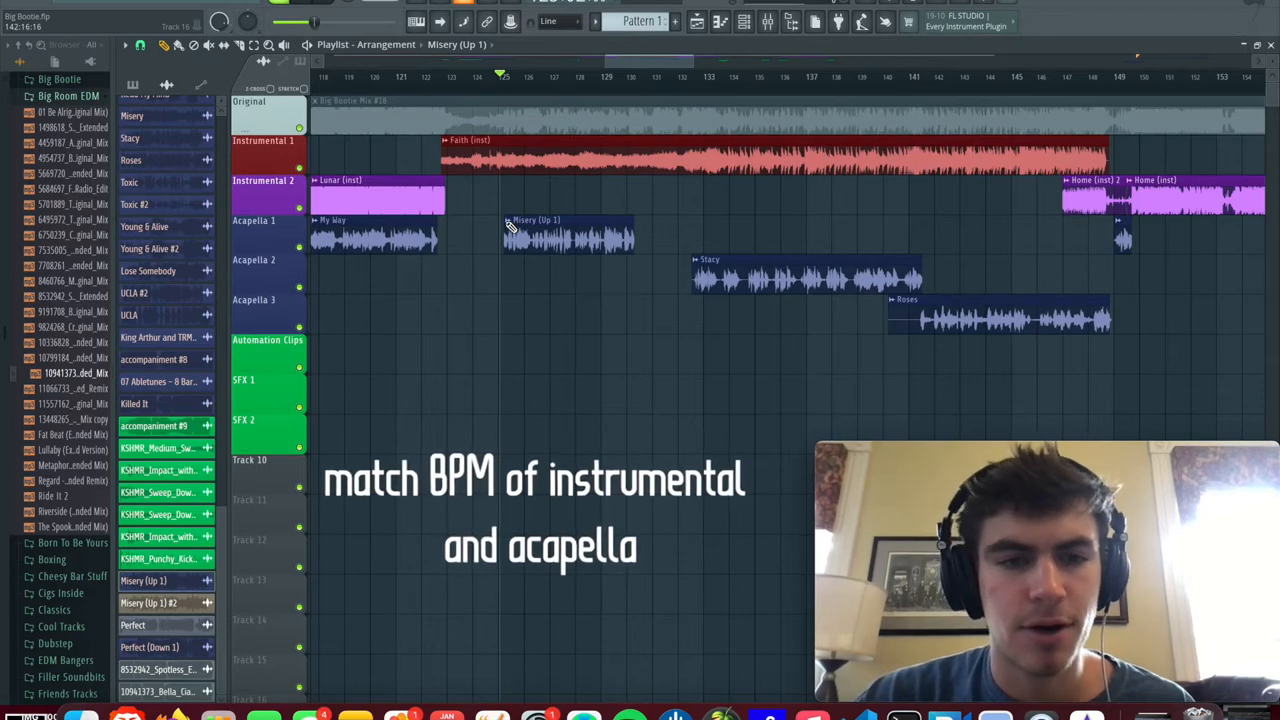
Step: Fit the Misery (Up 1) clip to project tempo, typing in 85.115 BPM
right_click(568, 238)
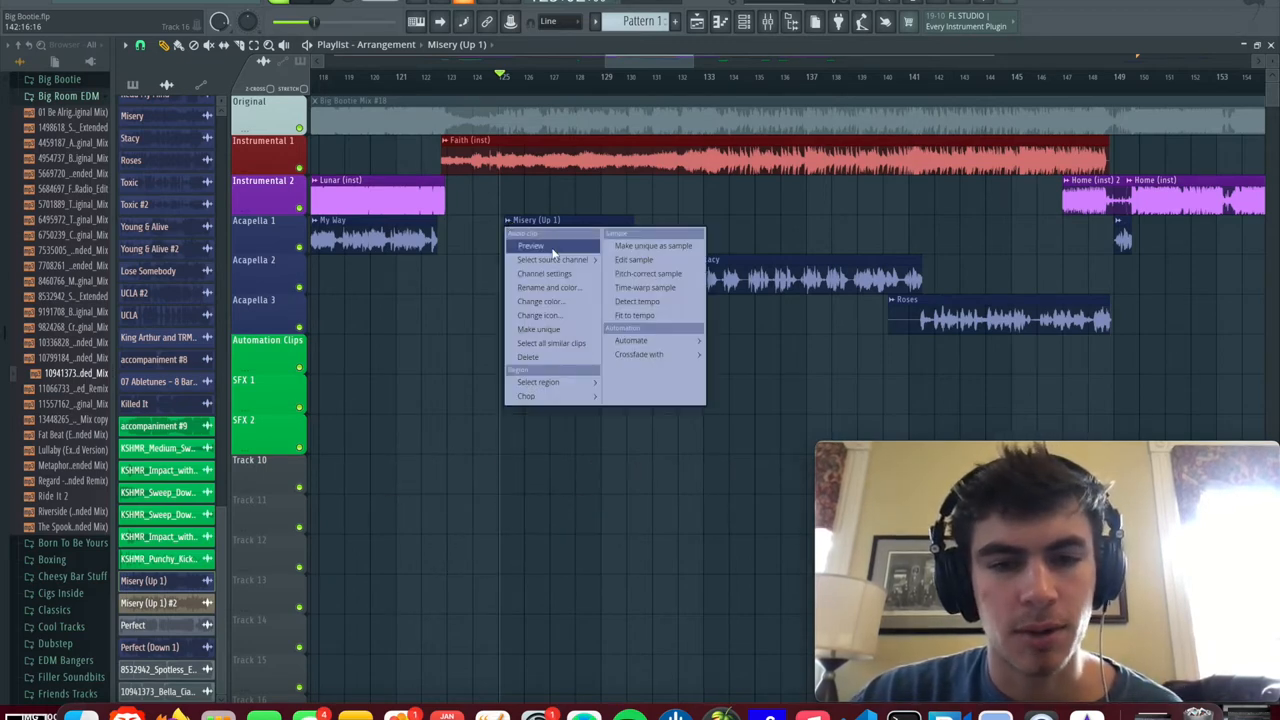
mouse_move(635, 315)
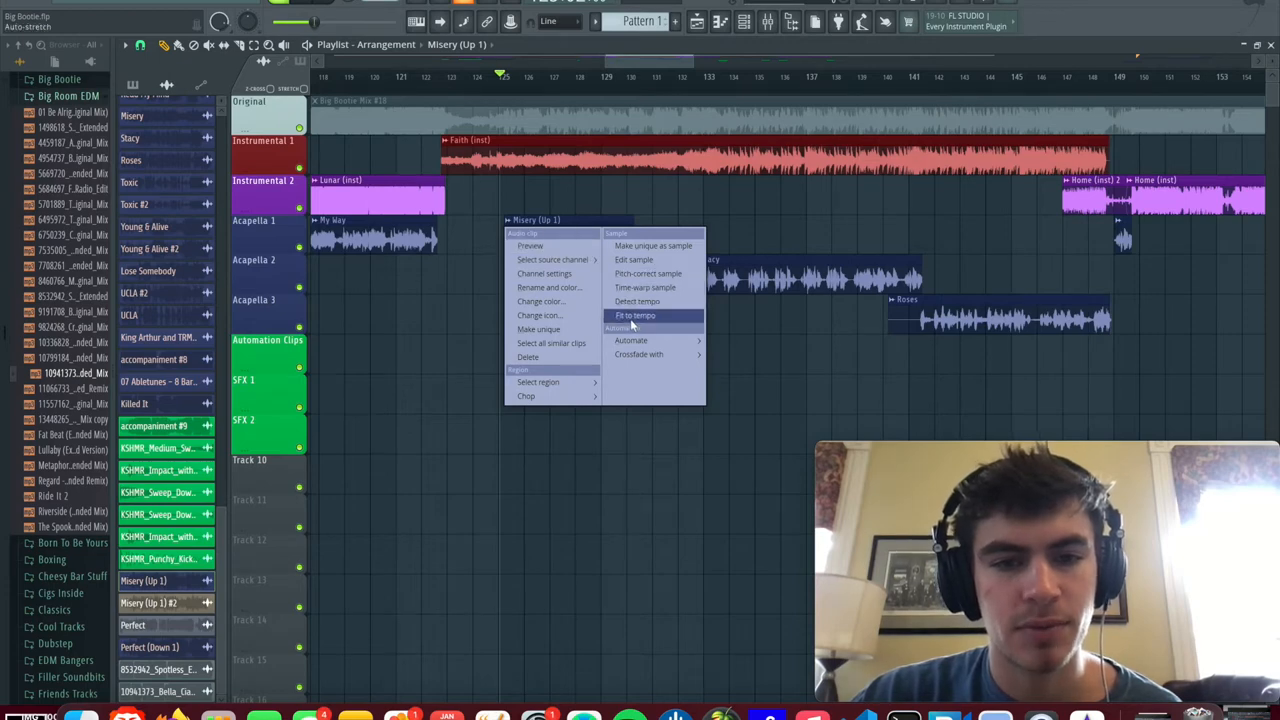
left_click(635, 315)
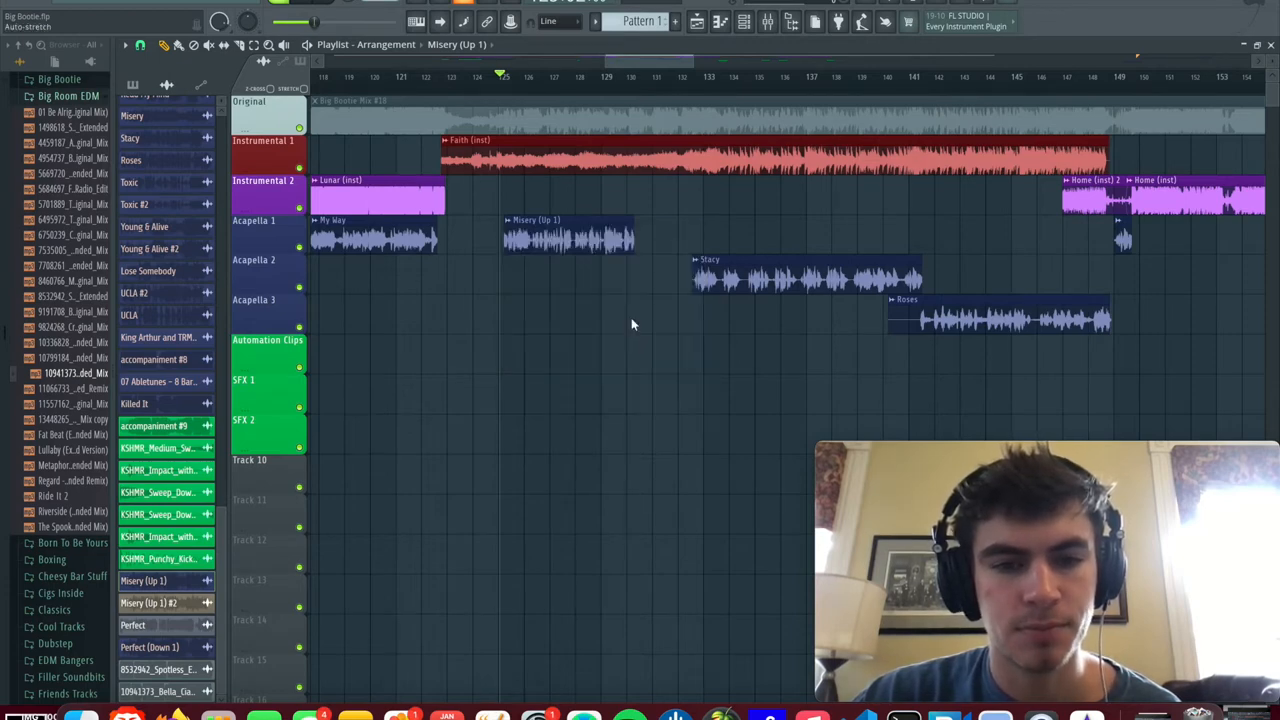
right_click(568, 235)
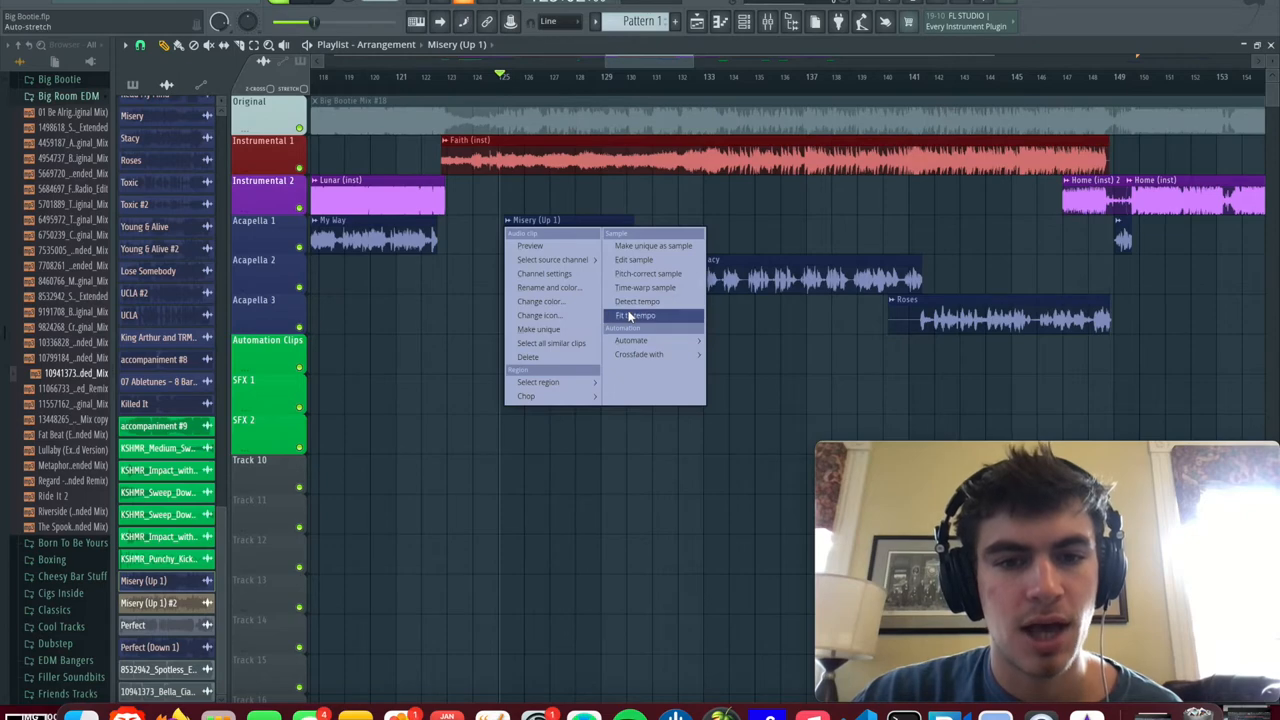
left_click(634, 315)
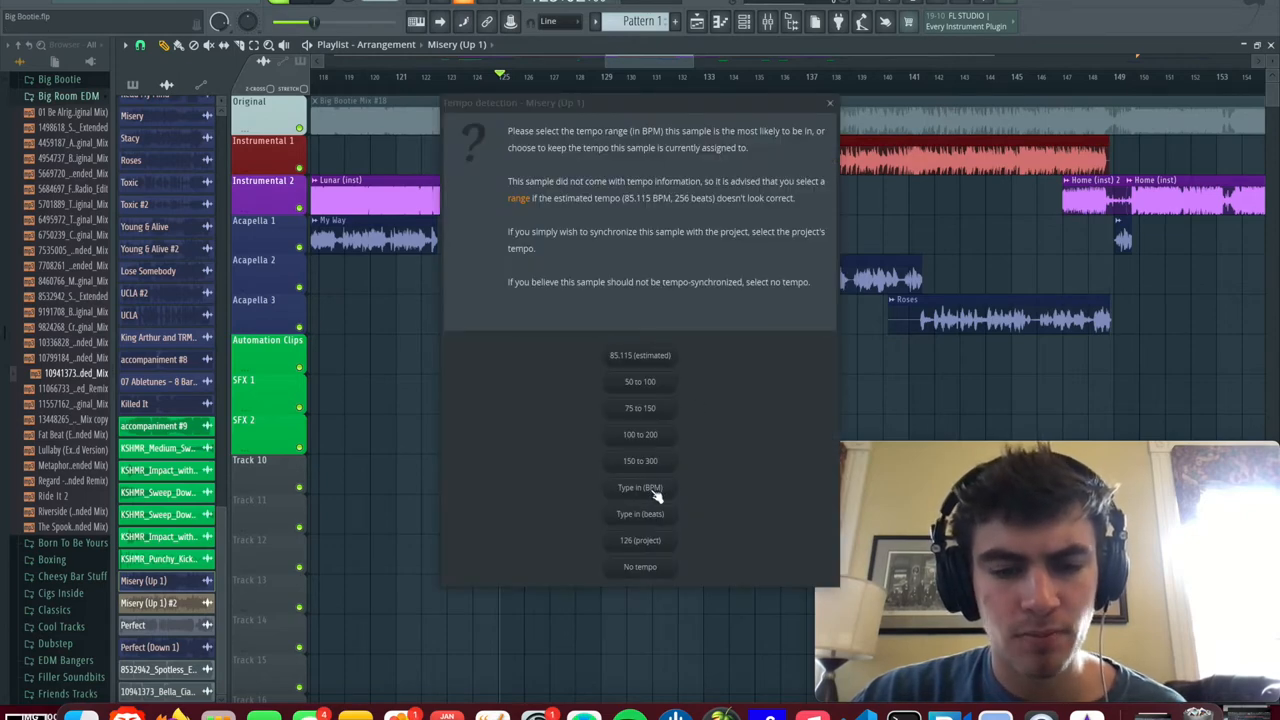
left_click(640, 487)
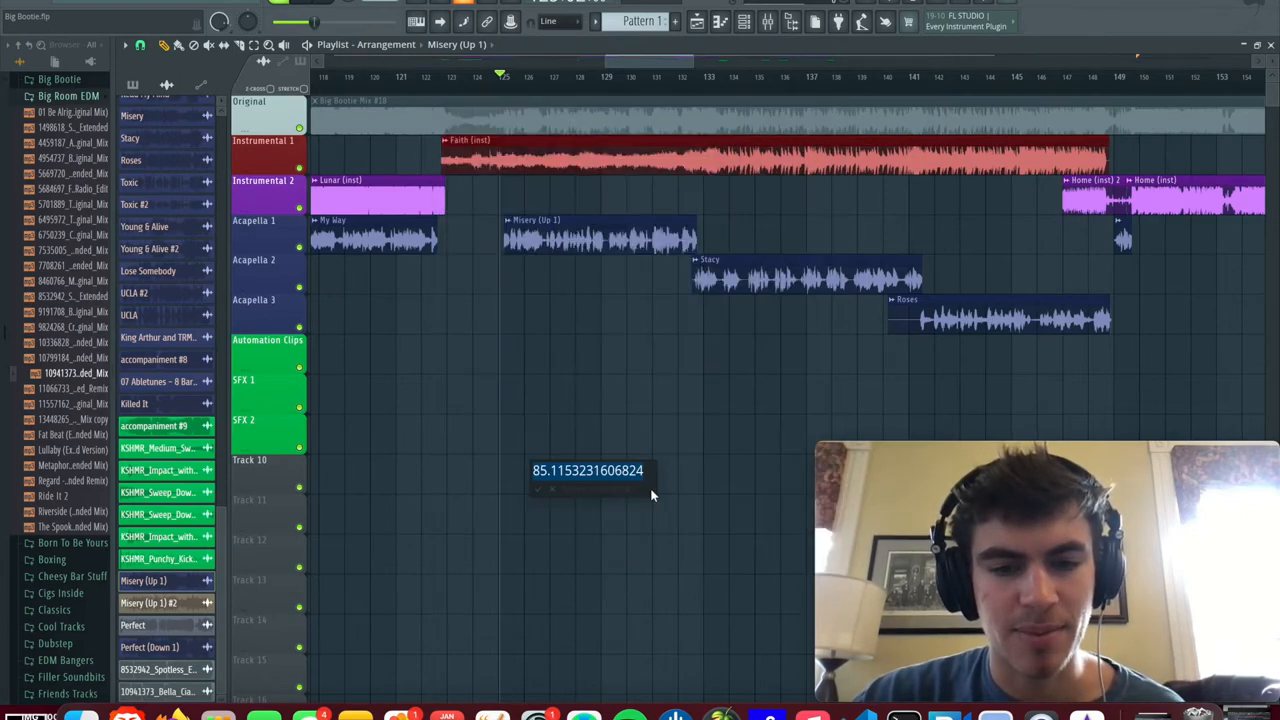
mouse_move(580, 495)
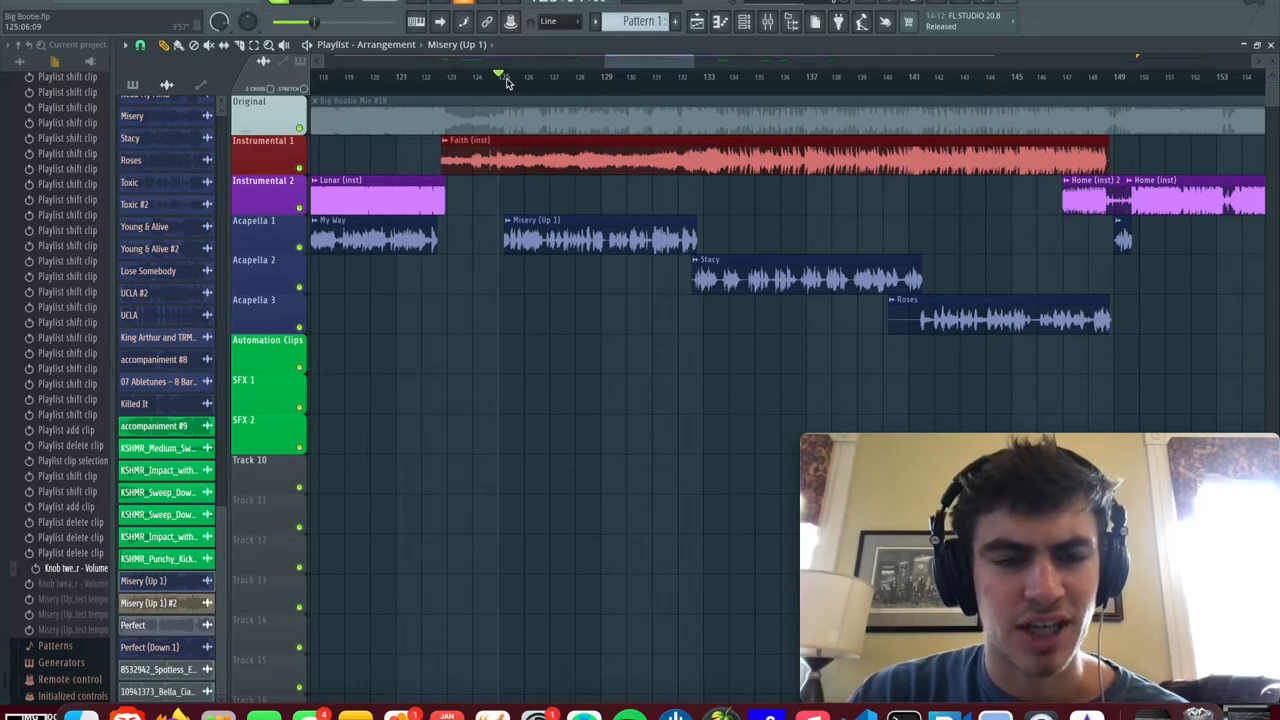
Step: Play the tempo-matched Misery (Up 1) acapella from bar 125, then stop
left_click(507, 77)
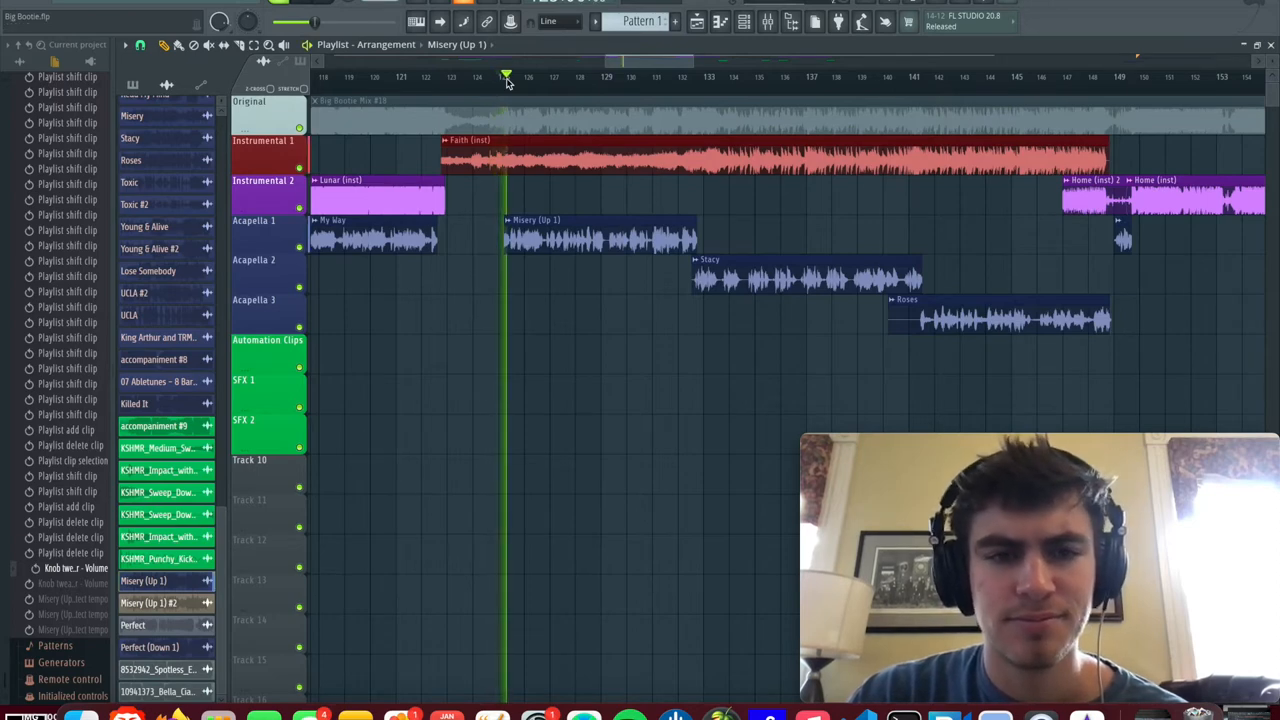
left_click(533, 77)
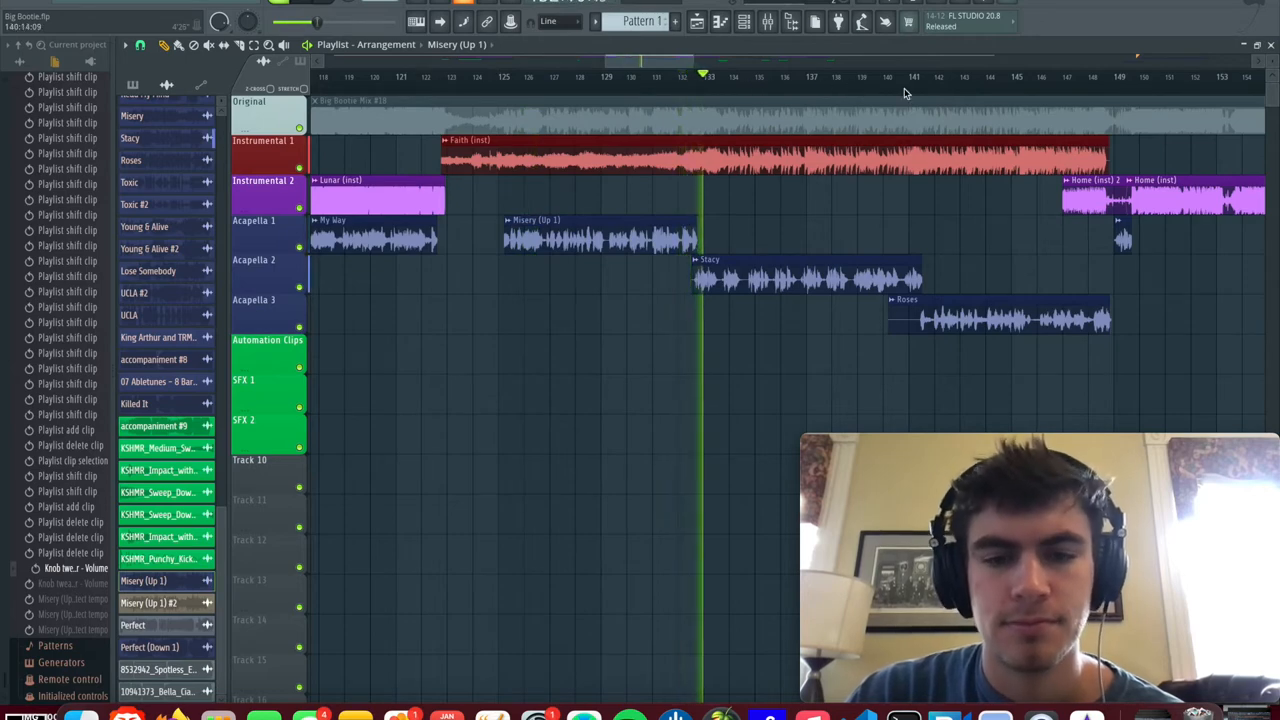
left_click(900, 78)
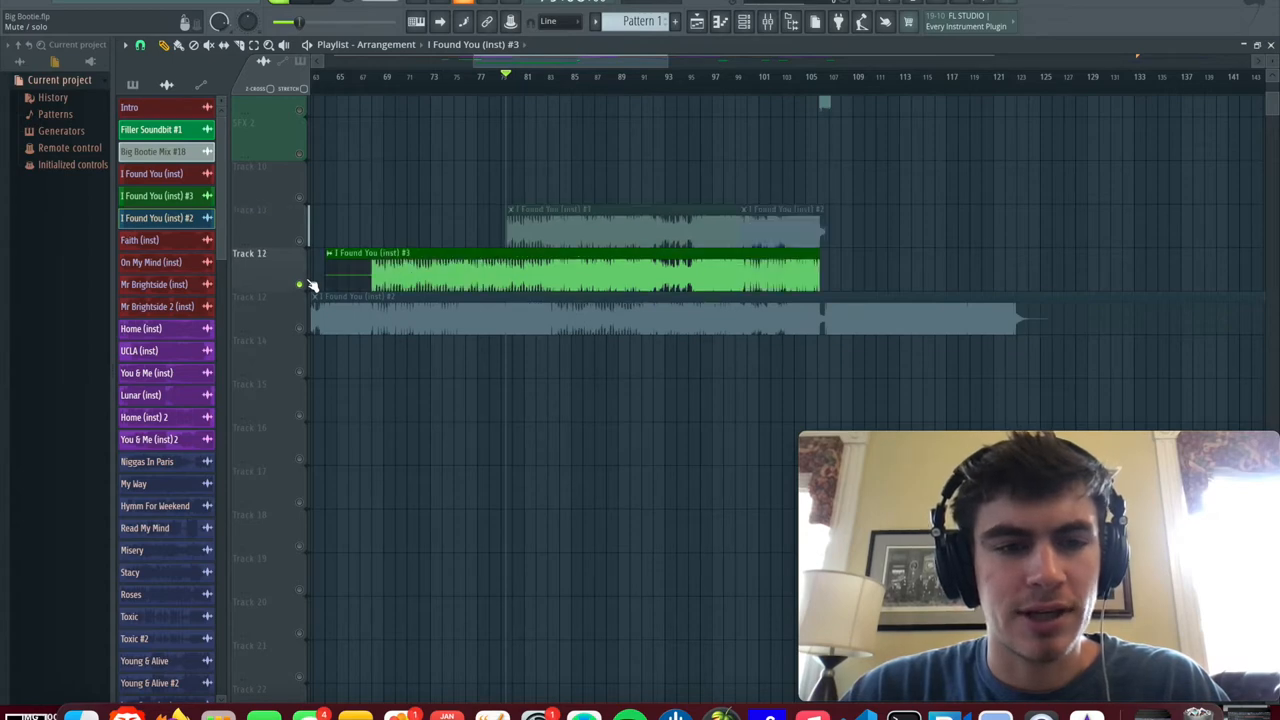
mouse_move(380, 90)
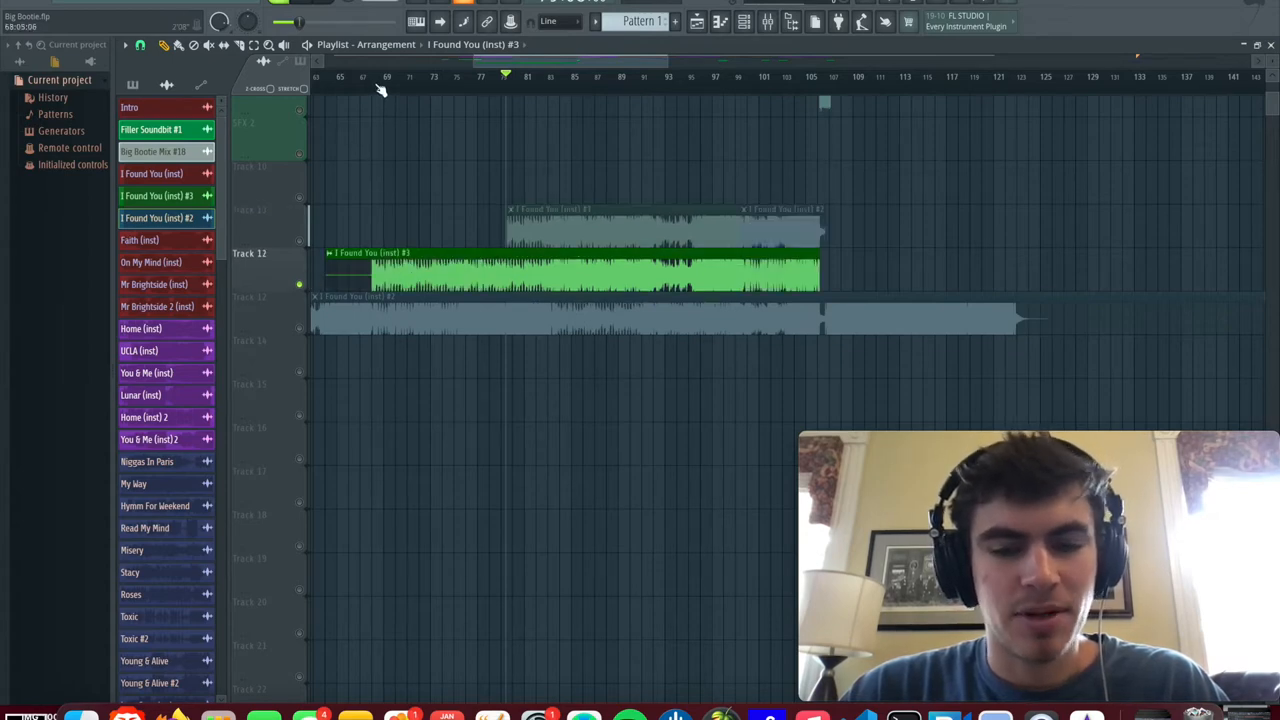
Step: Play the soloed I Found You (inst) #3 clip on Track 12
left_click(375, 75)
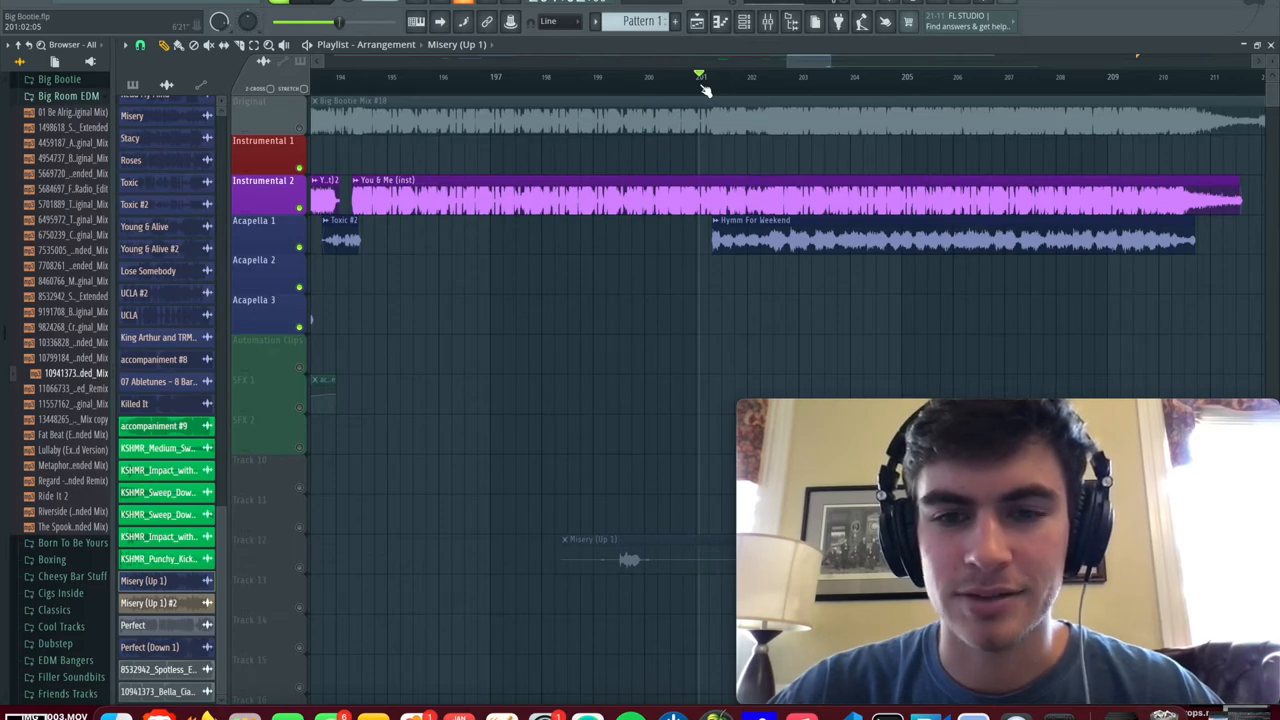
left_click(703, 77)
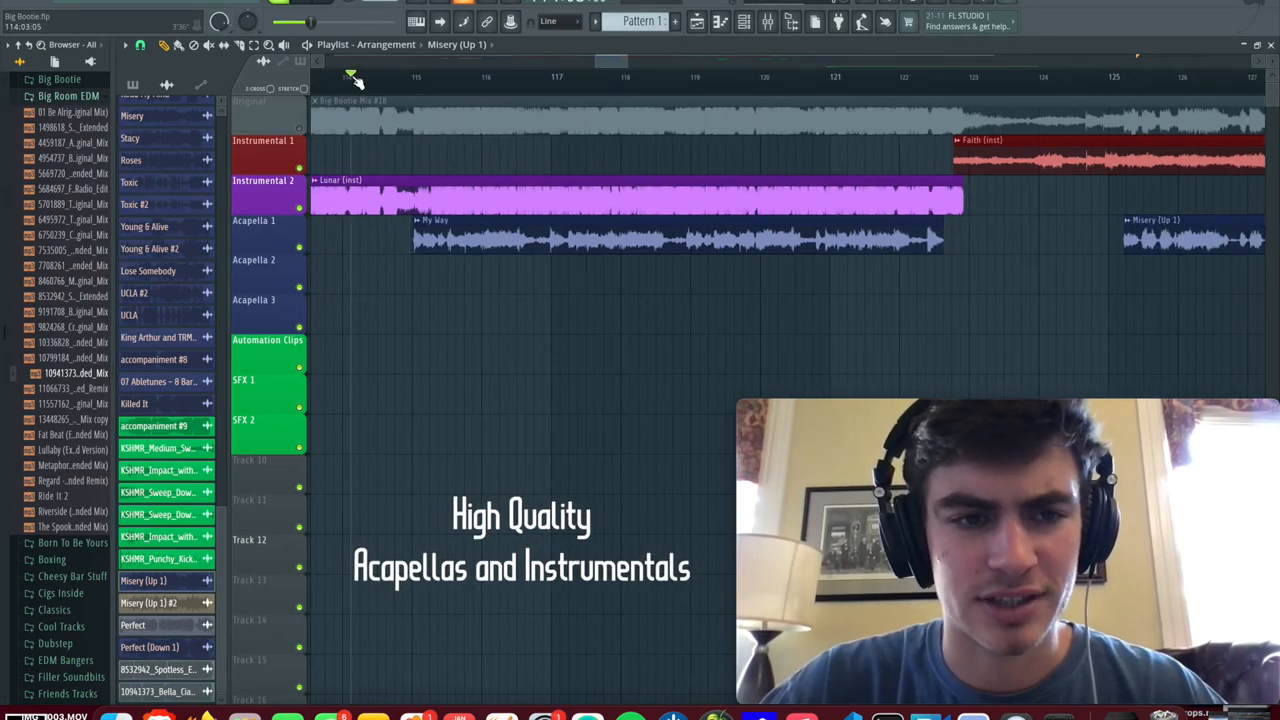
left_click(377, 76)
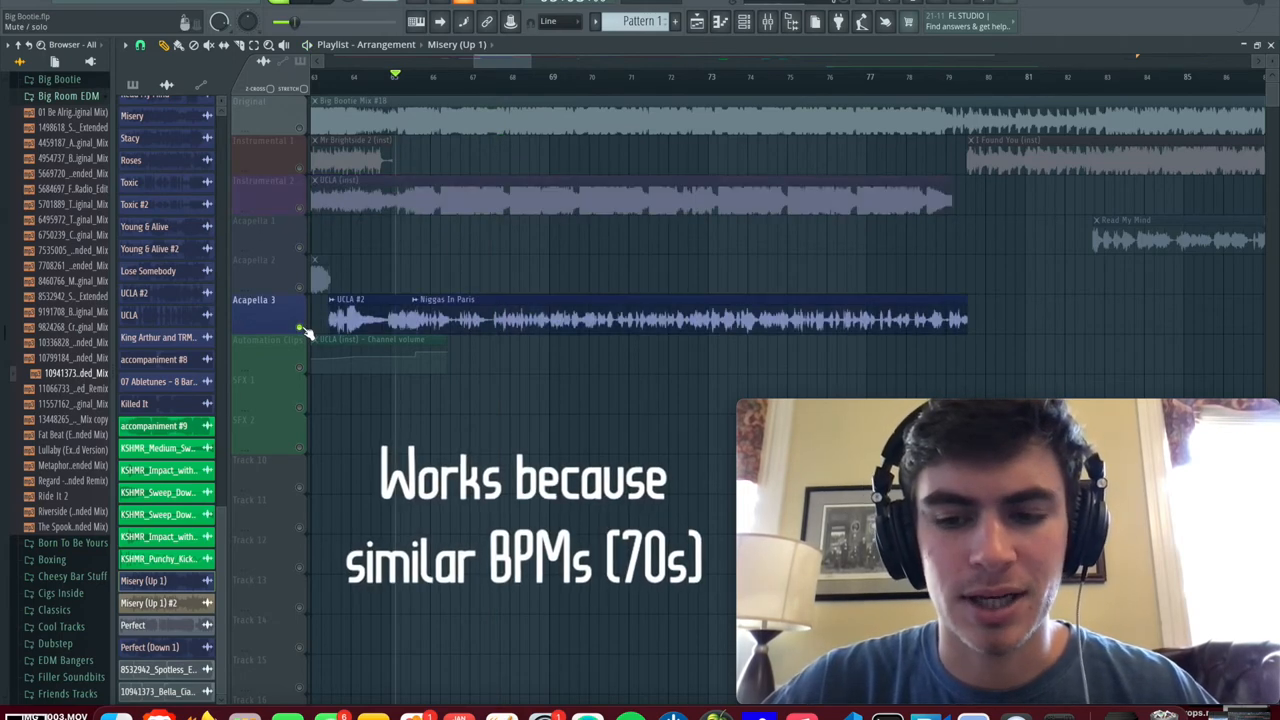
Step: Solo Acapella 3 and play the UCLA #2 and Niggas In Paris vocals from bar 66
left_click(425, 77)
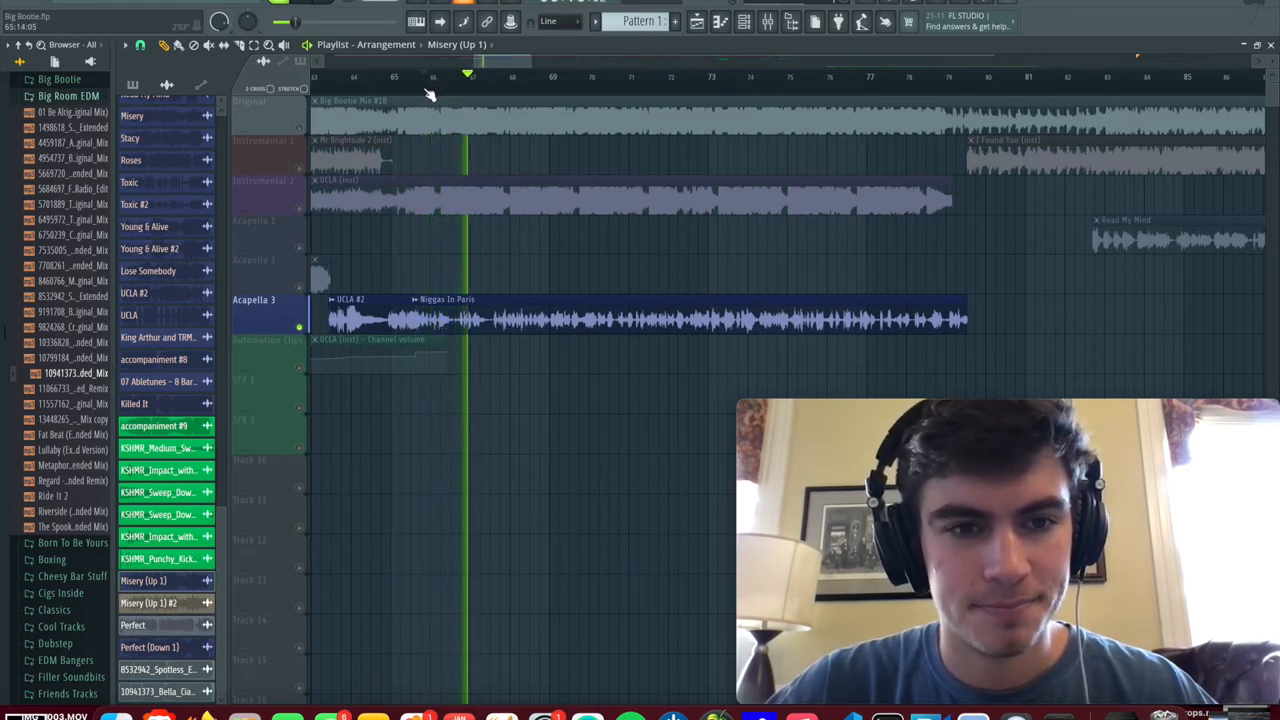
left_click(630, 200)
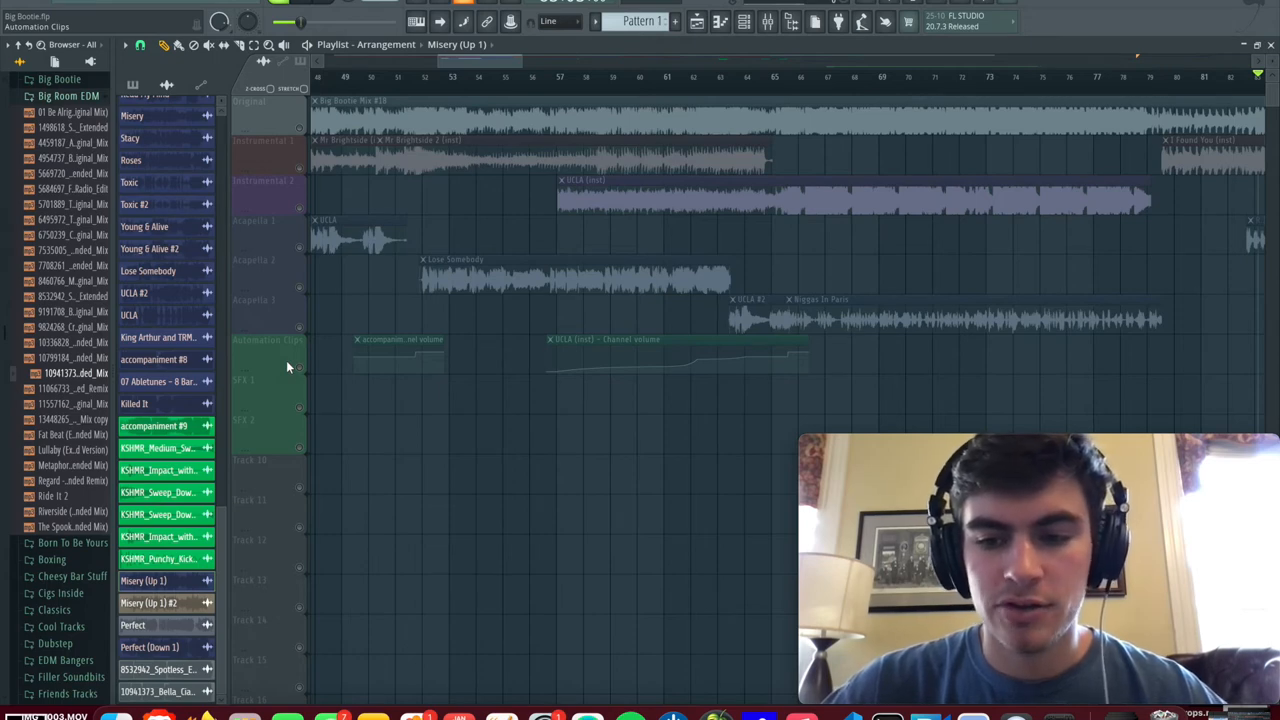
Step: Unsolo the Acapella 3 track so all playlist tracks play again
left_click(267, 339)
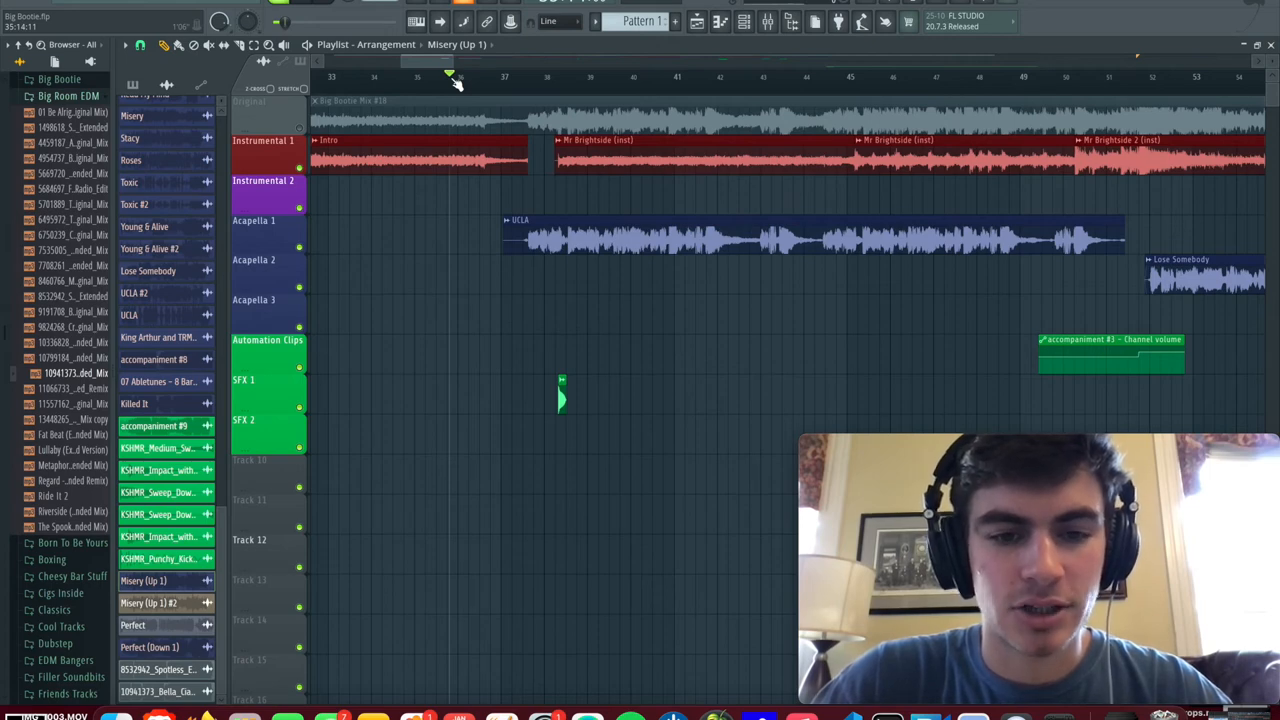
left_click(550, 77)
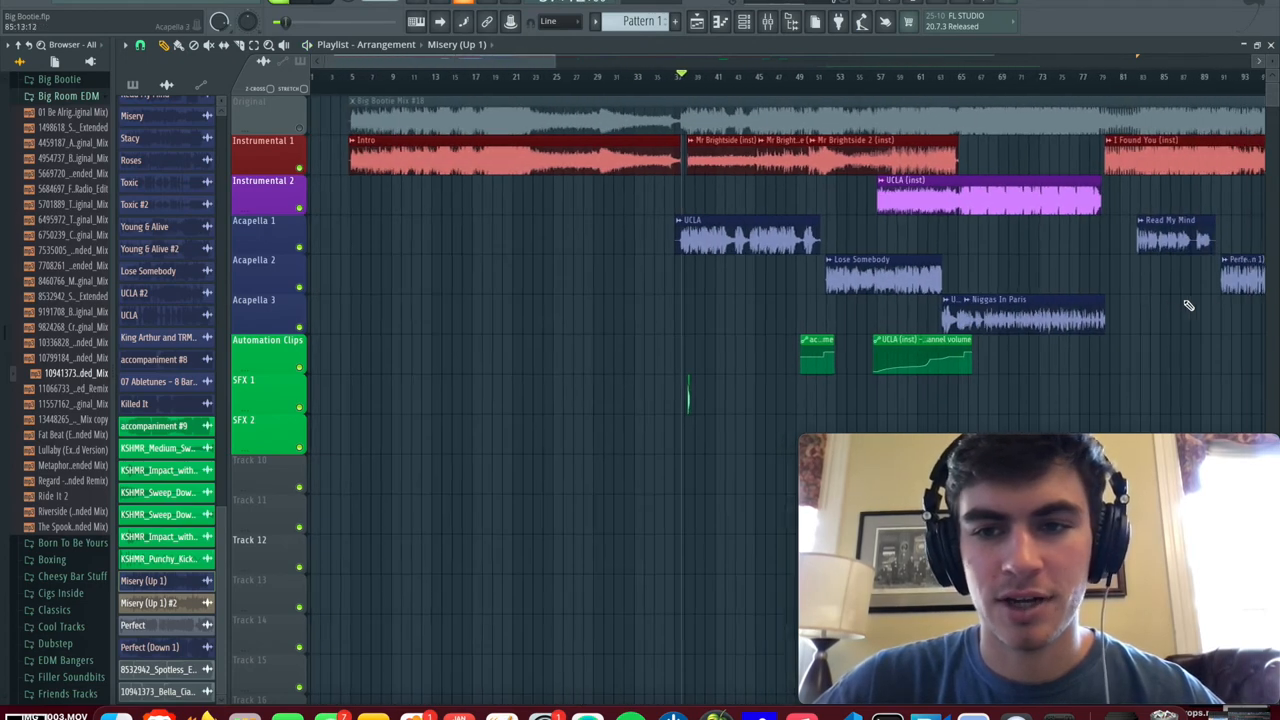
scroll("right", 3)
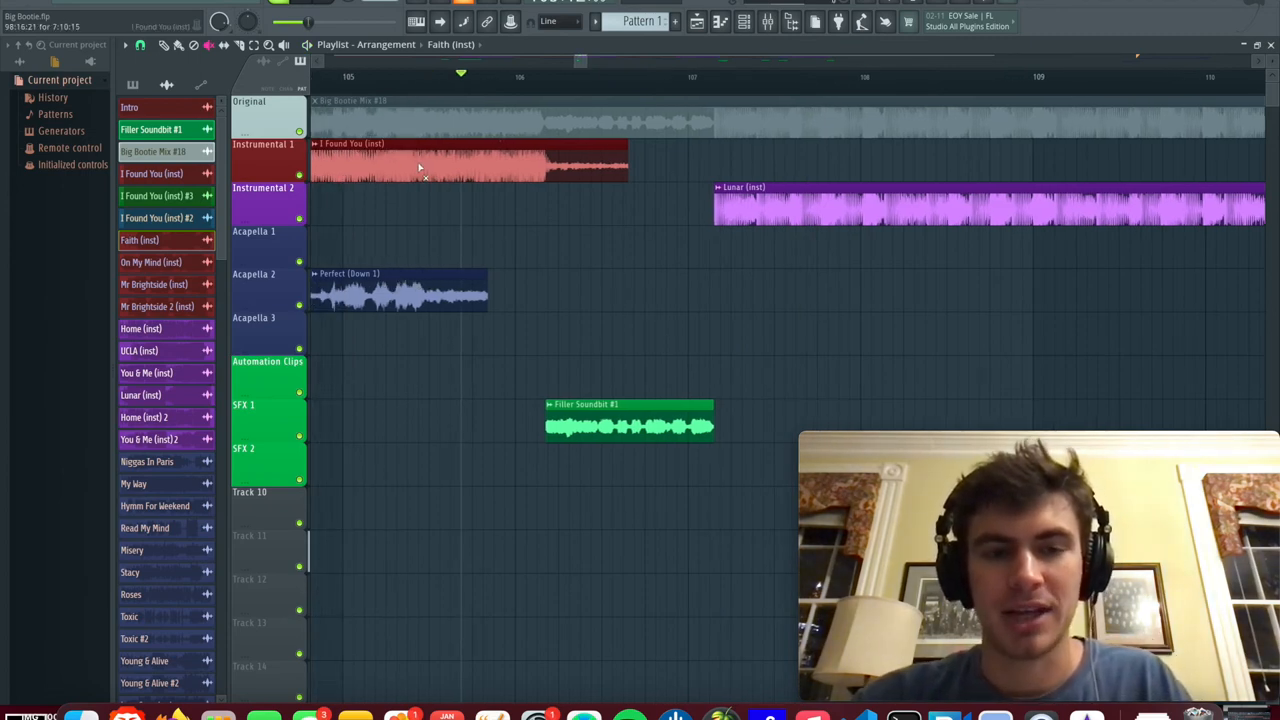
left_click(547, 78)
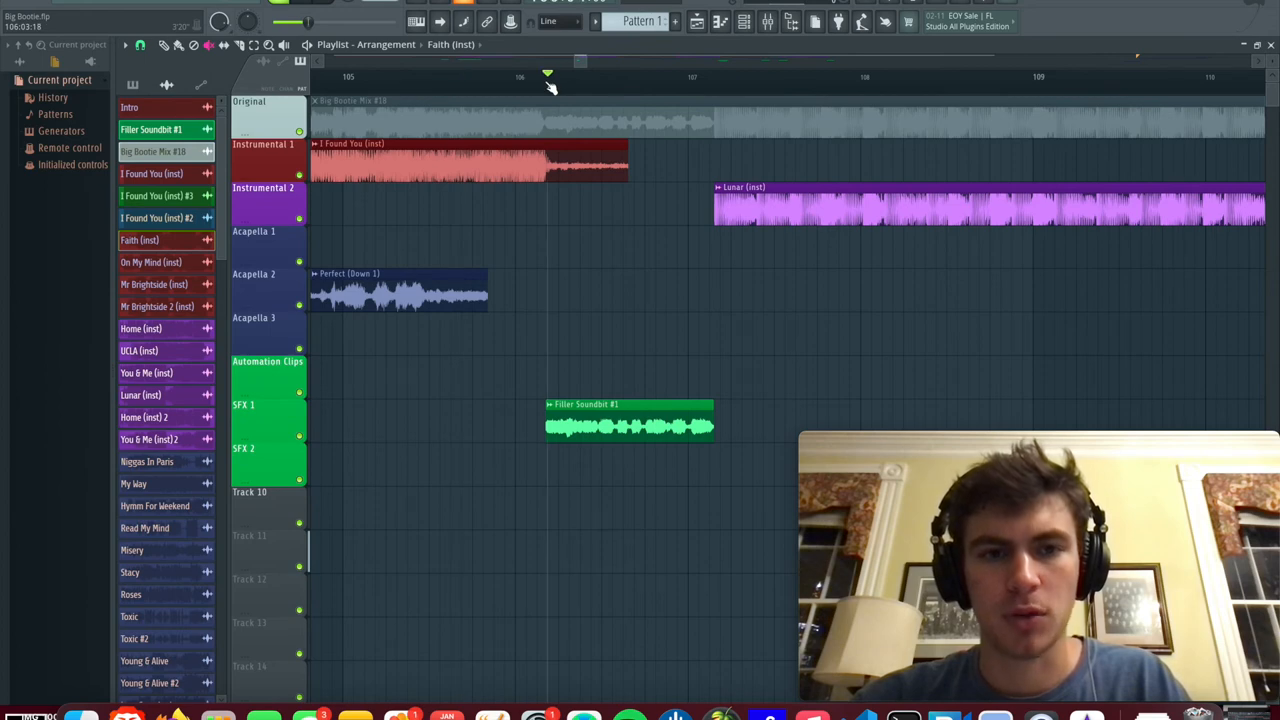
left_click(705, 77)
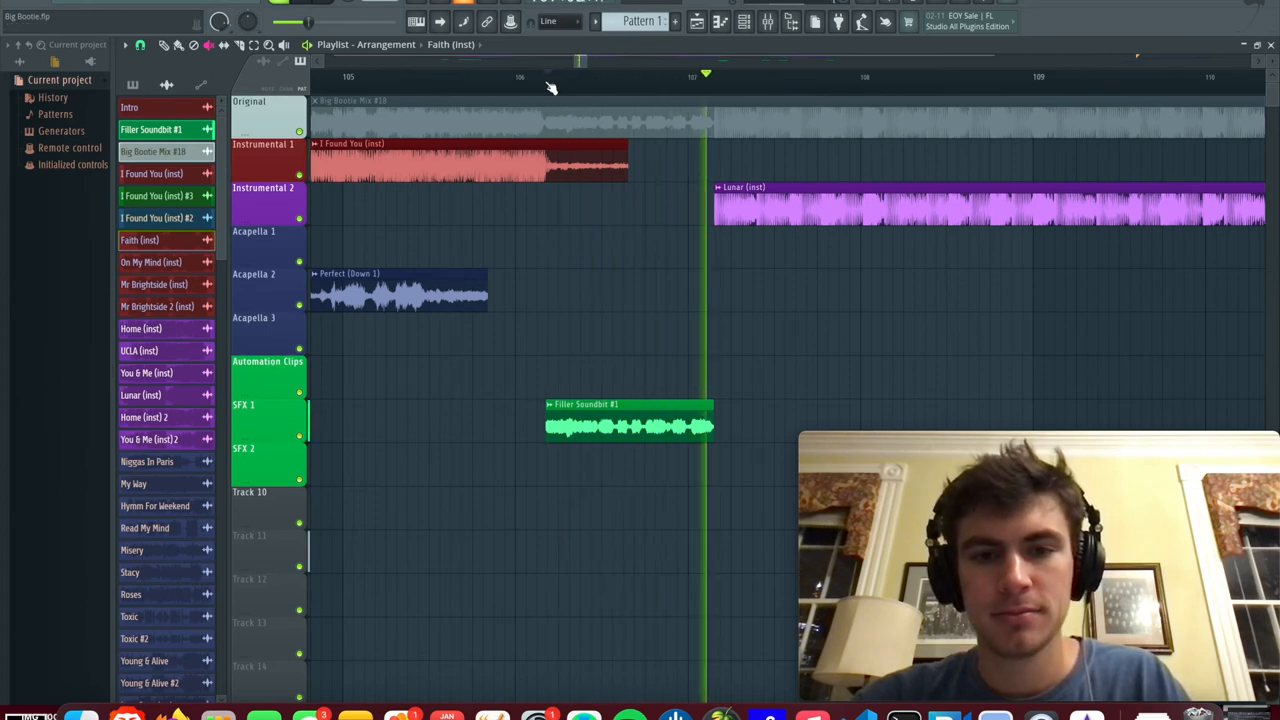
left_click(547, 76)
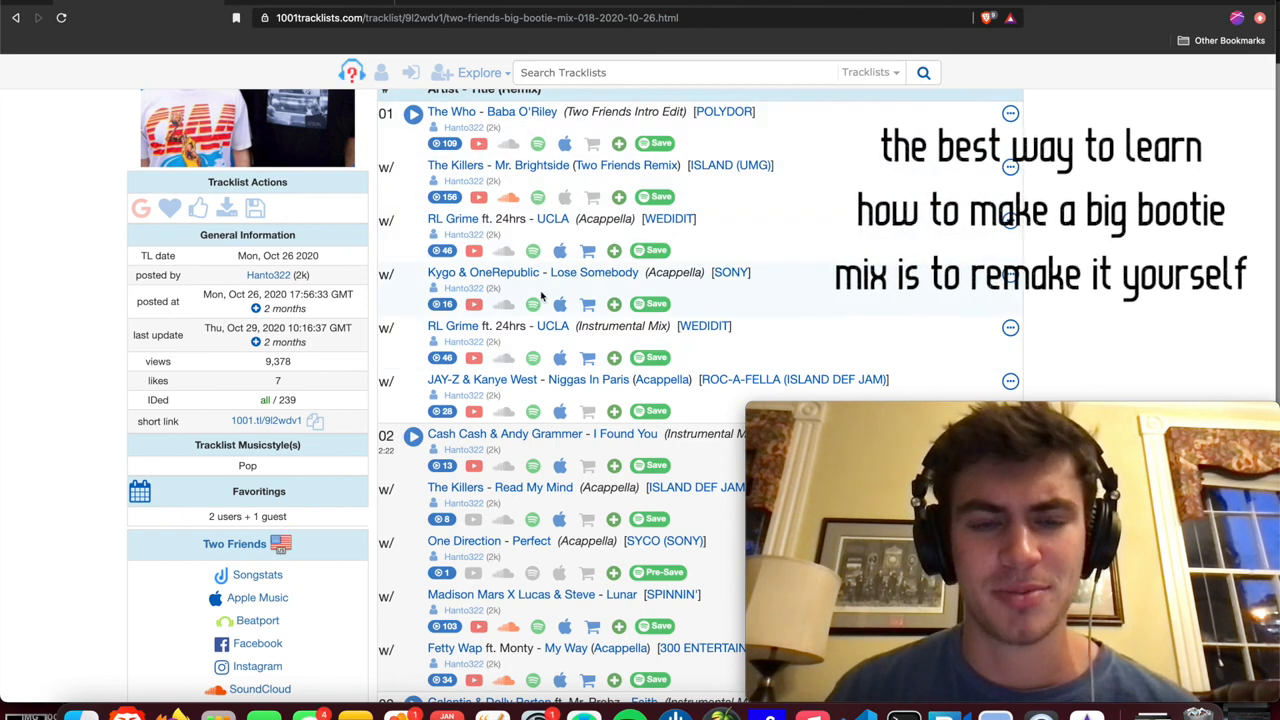
Step: Scroll through the Big Bootie Mix 018 tracklist on 1001Tracklists
scroll("down", 3)
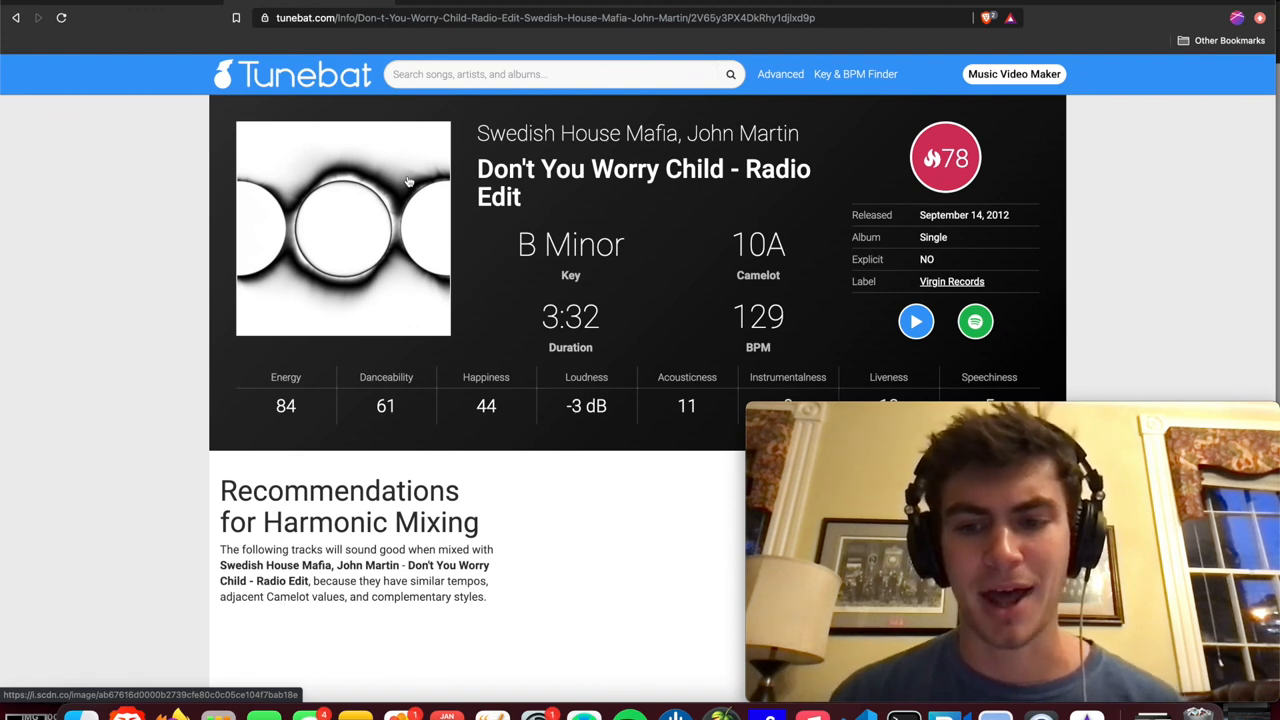
Step: Scroll down Tunebat's Don't You Worry Child page to its harmonic mixing recommendations
scroll("down", 3)
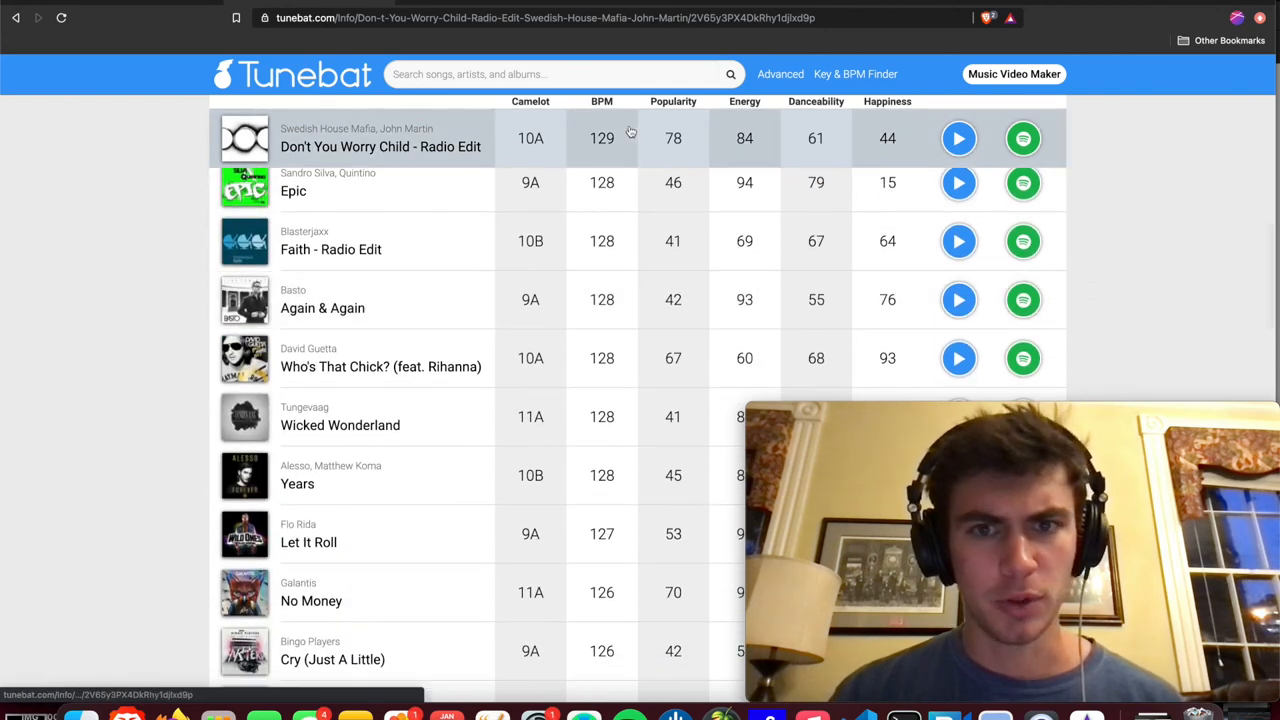
scroll("down", 3)
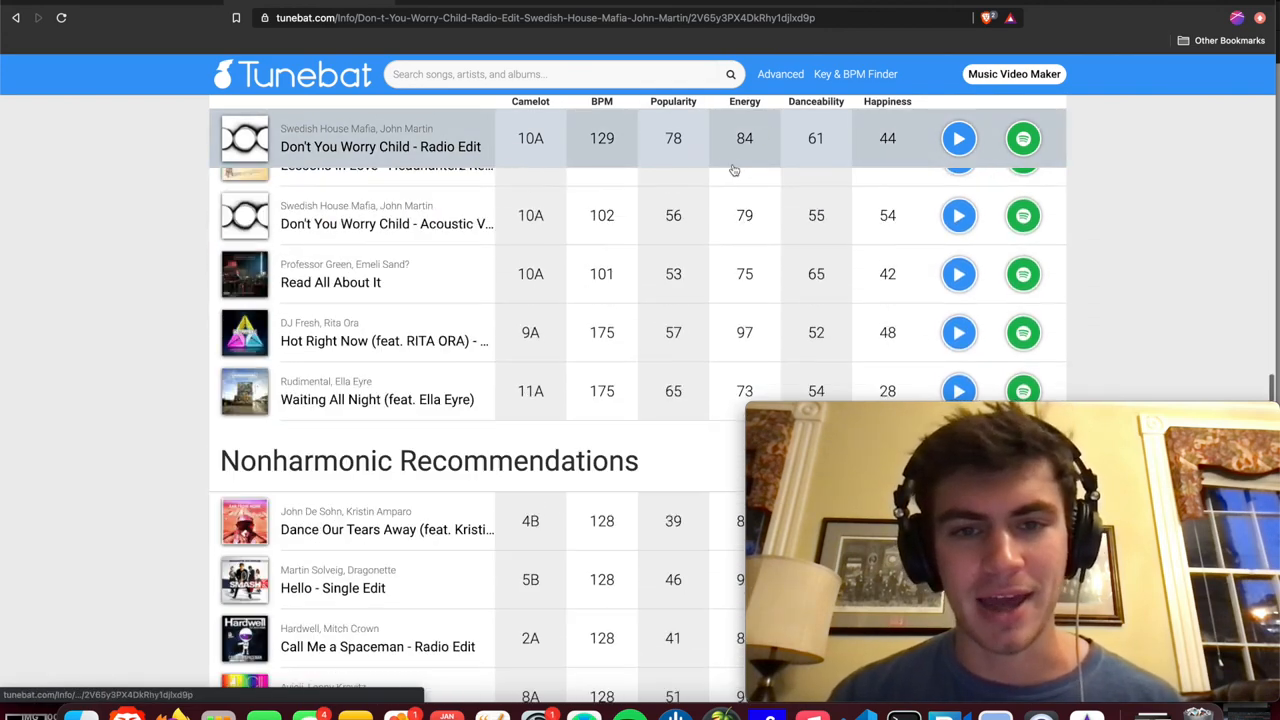
scroll("down", 3)
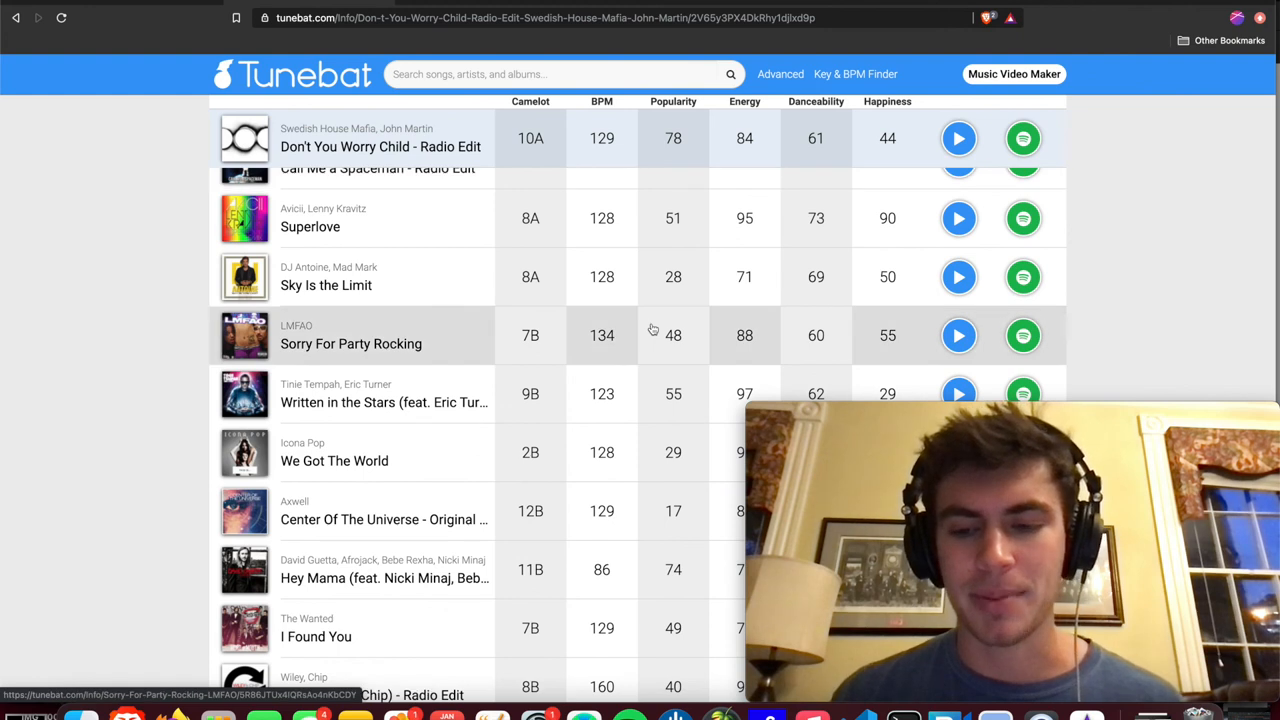